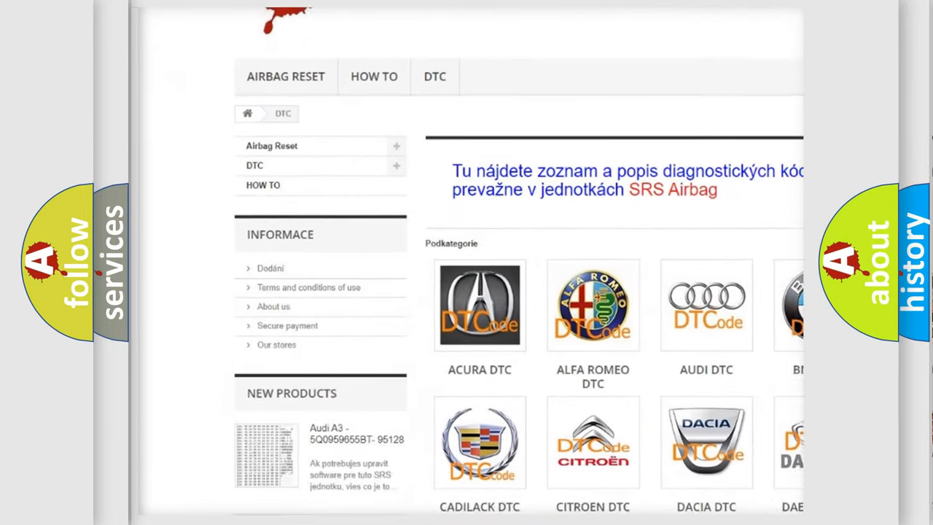
scroll("down", 3)
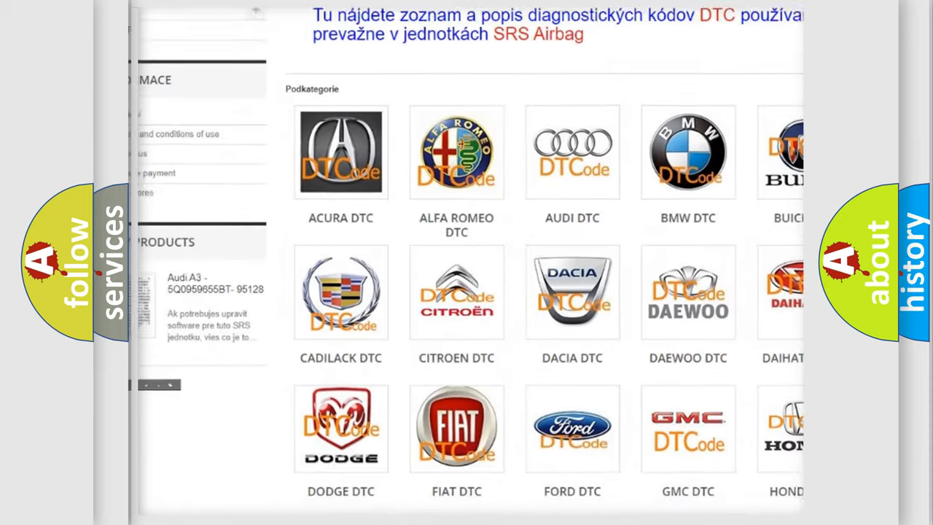
scroll("down", 3)
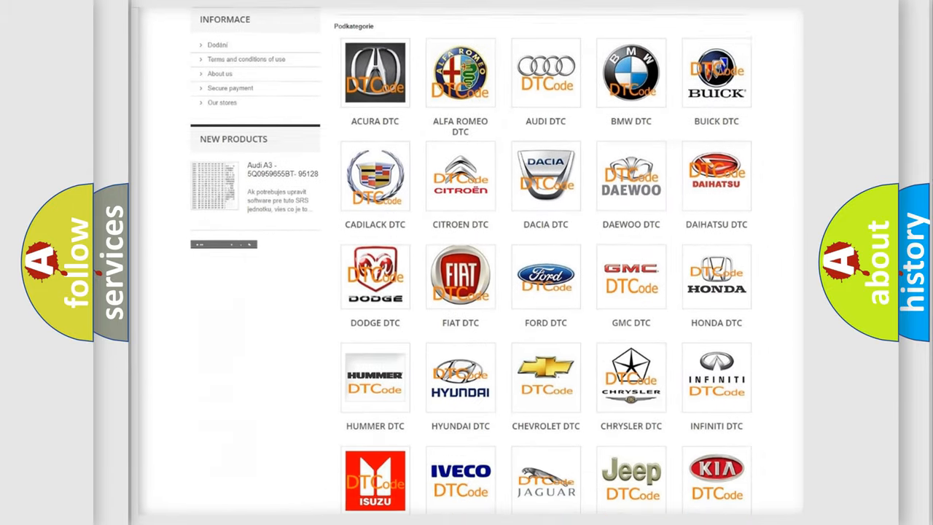
scroll("down", 3)
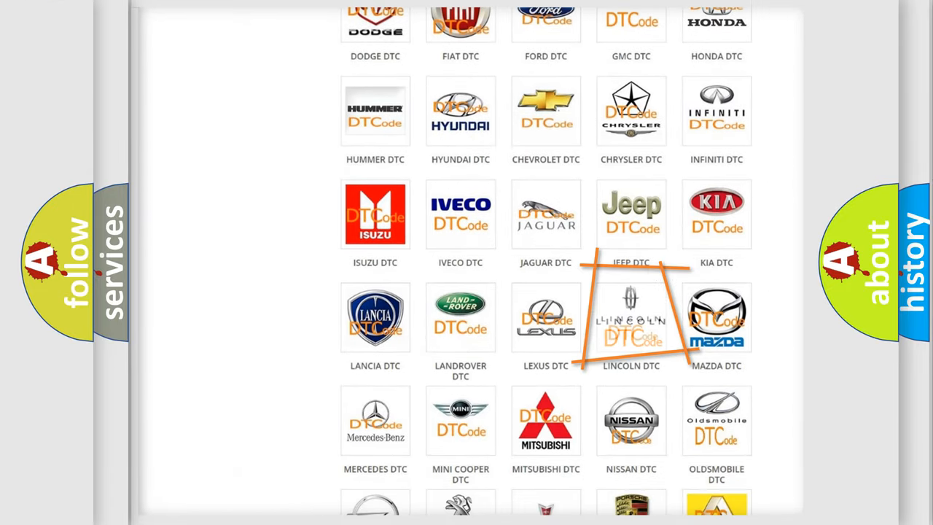